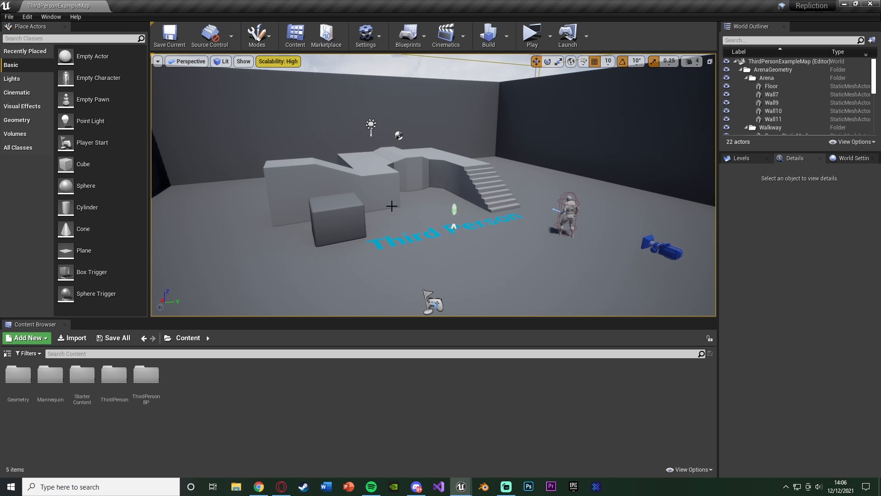
mouse_move(368, 200)
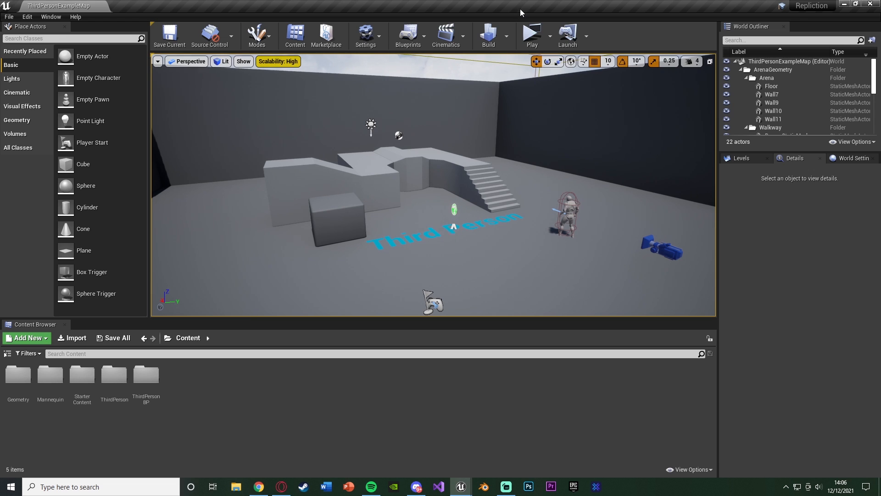
mouse_move(531, 35)
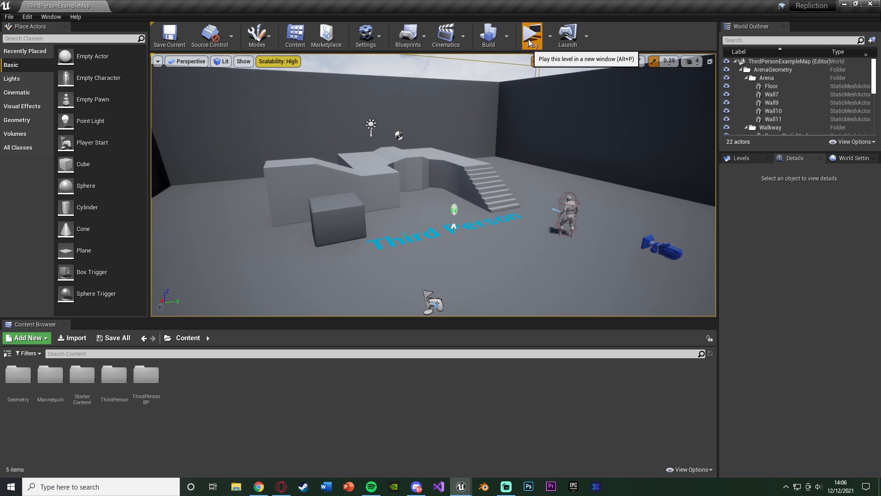
Play the level, then open ThirdPersonCharacter and close the ThirdPerson_IdleRun_2D tab
left_click(531, 32)
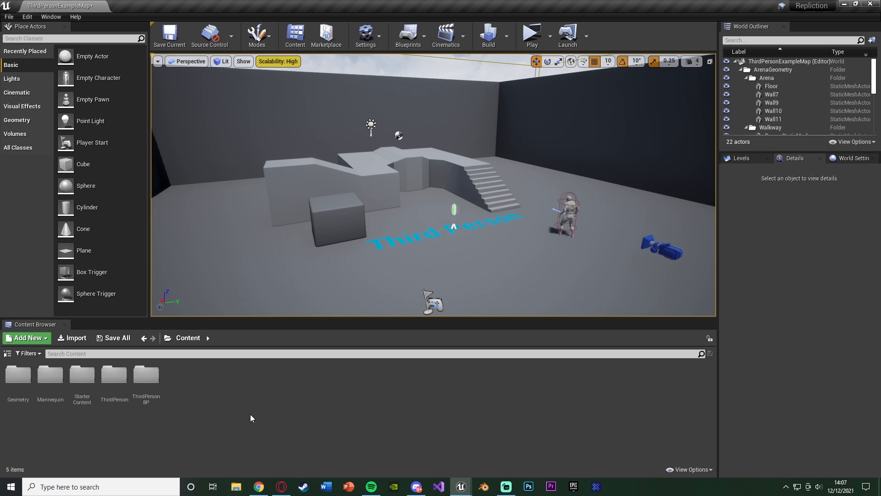
mouse_move(188, 337)
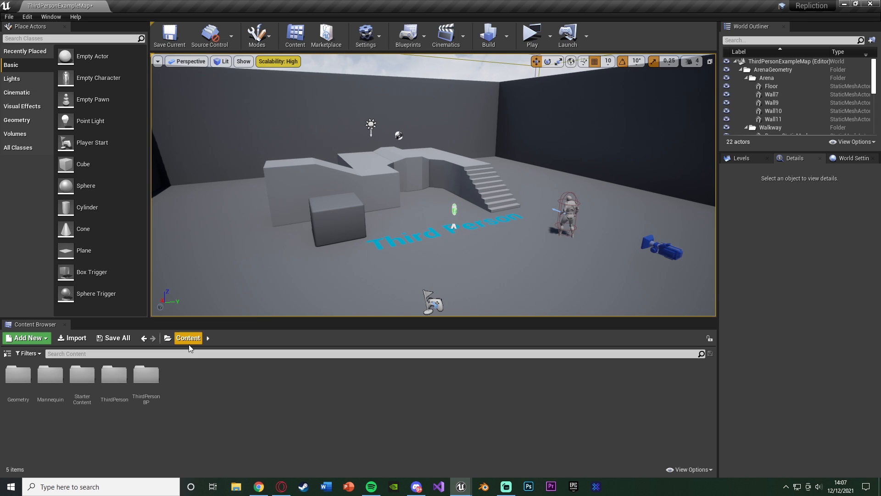
left_click(145, 373)
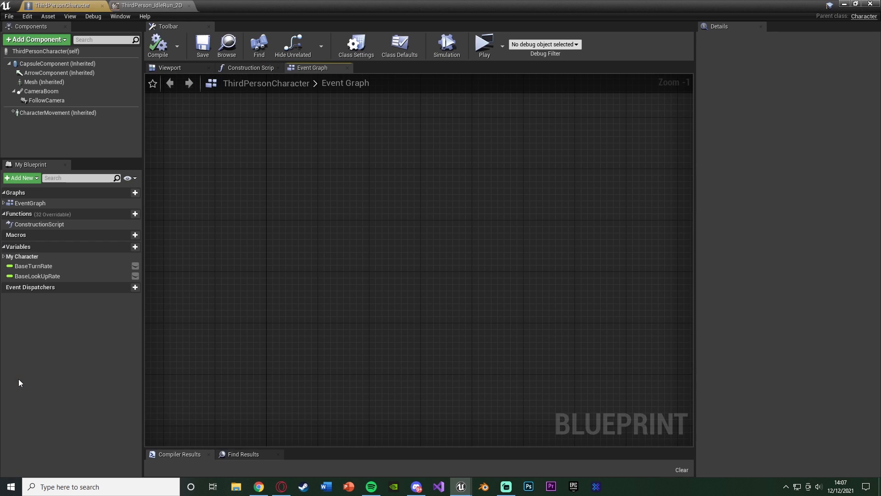
mouse_move(348, 239)
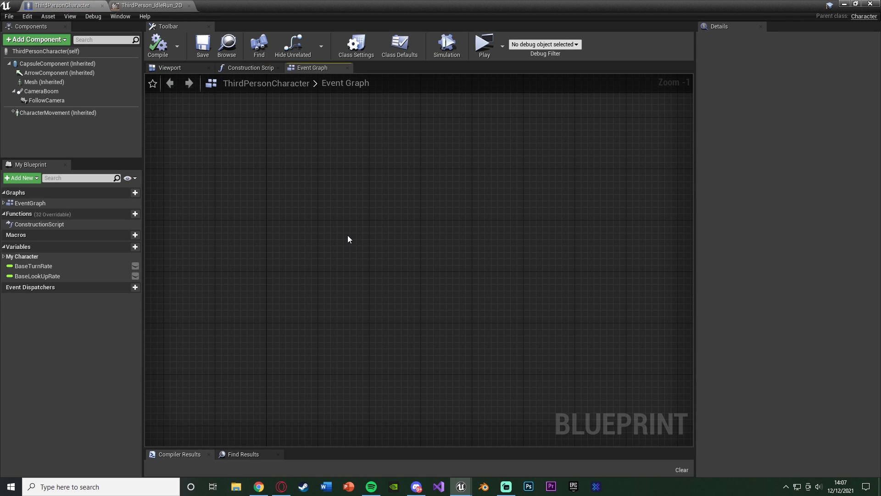
left_click(190, 5)
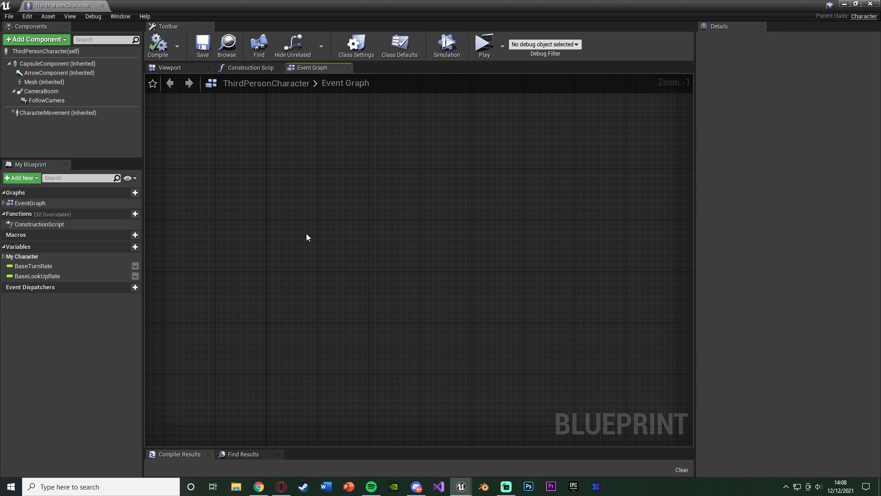
Search the node list for 'left' and add the Left Shift keyboard event node
right_click(306, 237)
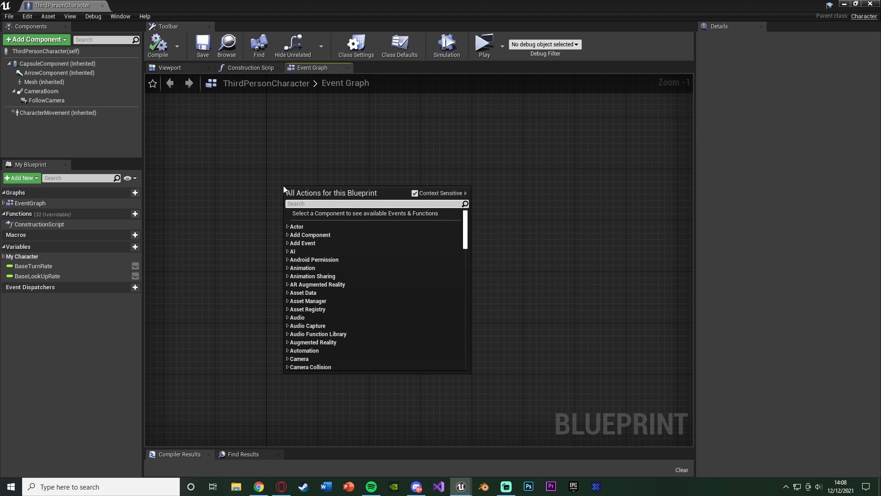
type("left shift")
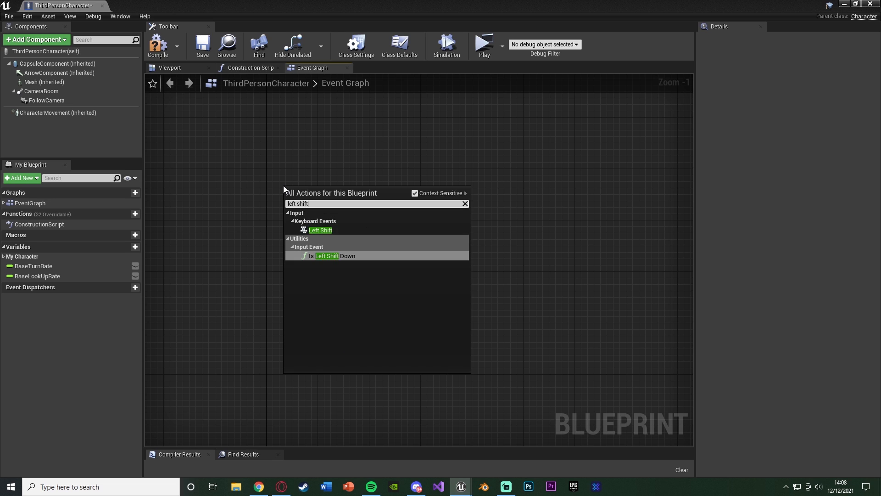
left_click(320, 230)
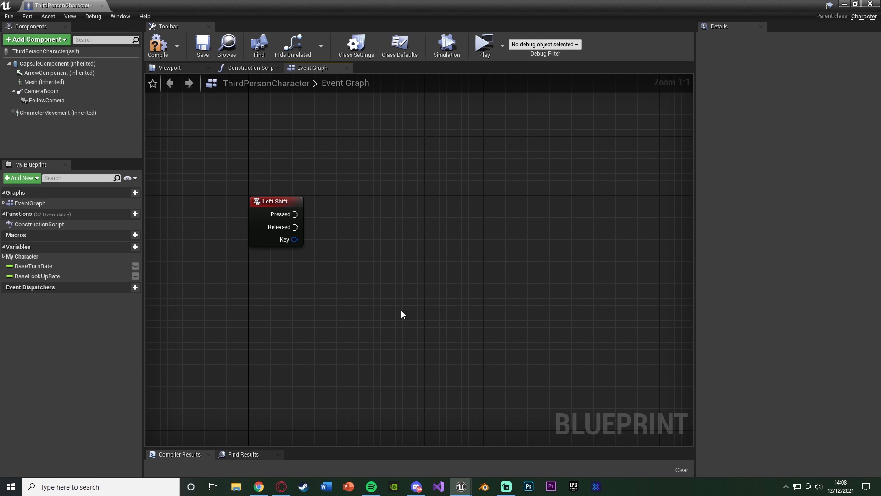
mouse_move(395, 310)
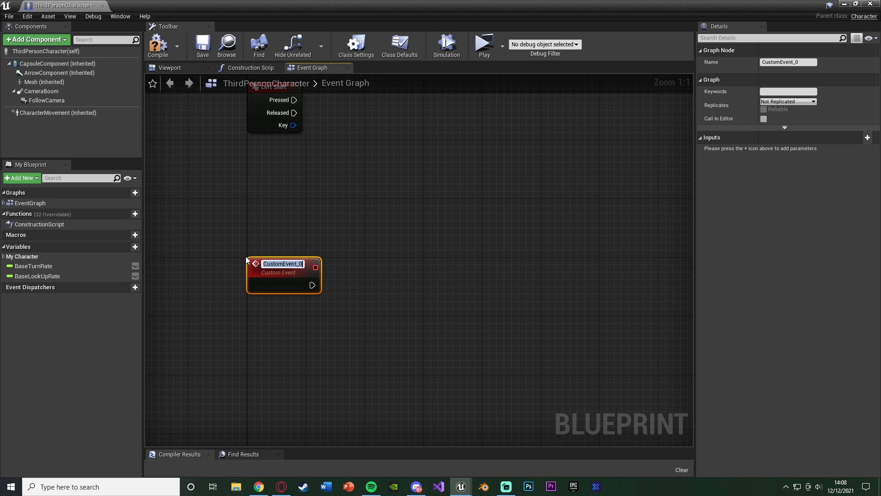
Name the custom event 'Sprint On Server' and set its replication to Run on Server
type("Sprint")
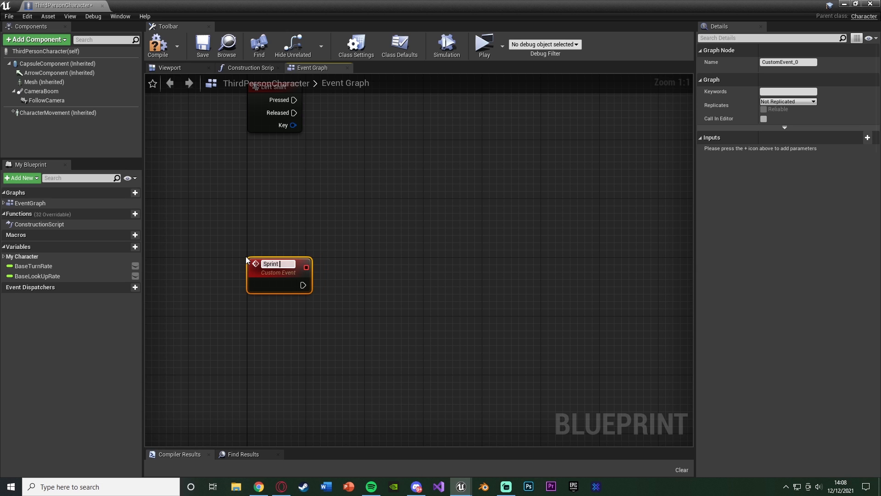
type("On Server")
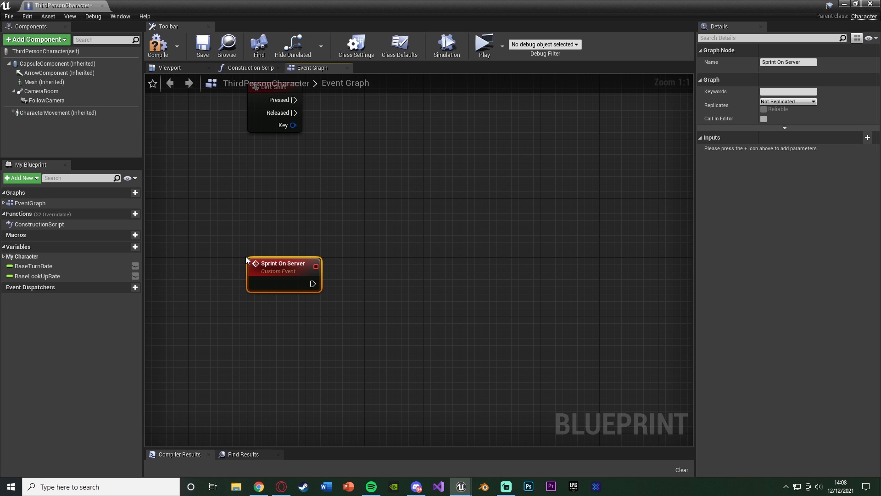
mouse_move(297, 265)
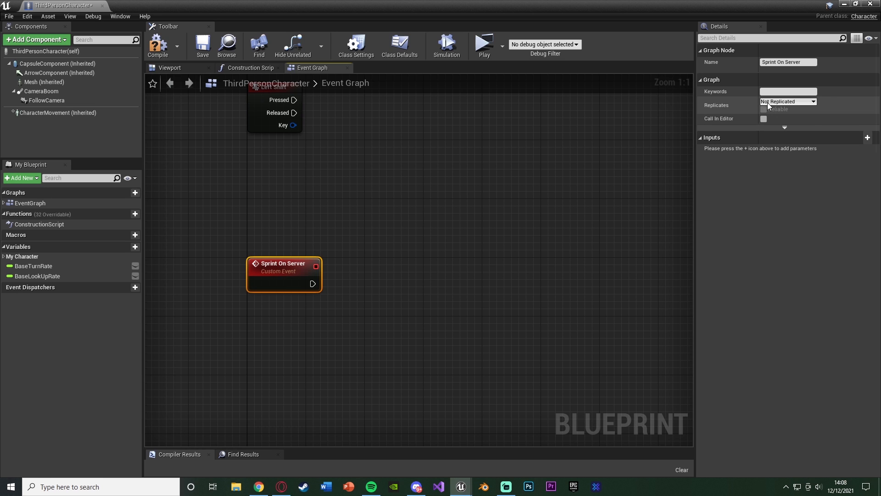
left_click(787, 101)
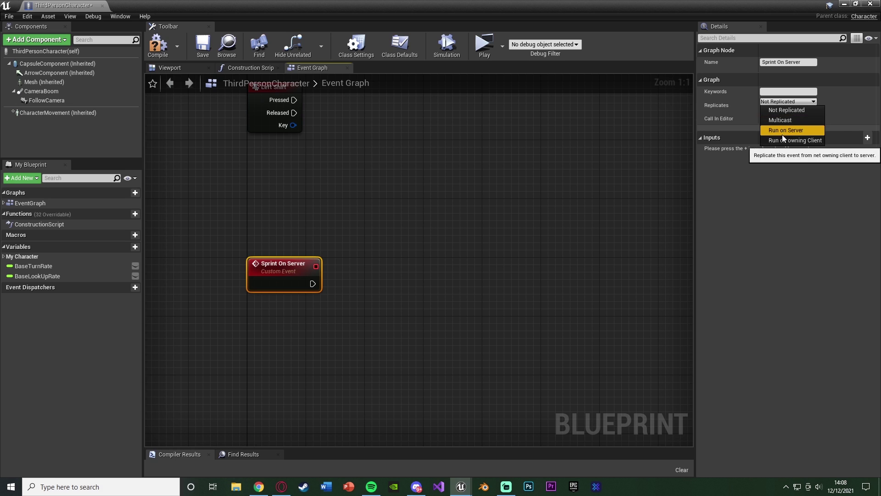
left_click(785, 130)
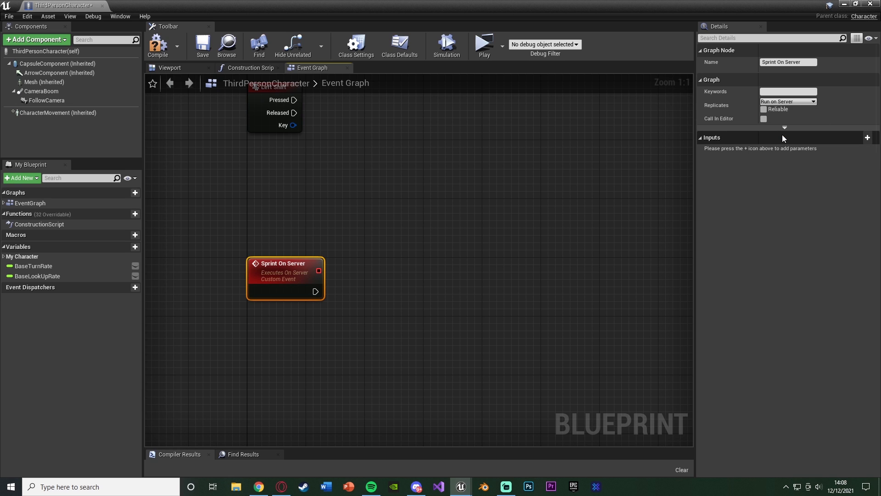
mouse_move(283, 268)
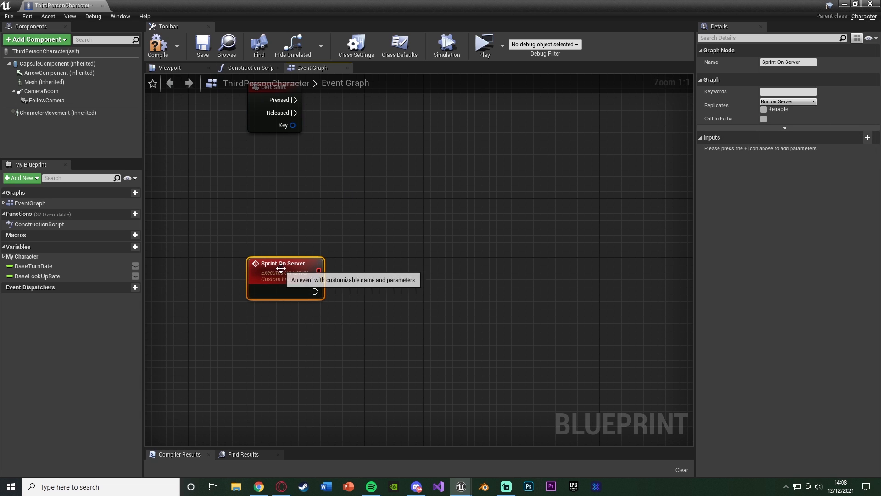
Add a new input parameter to Sprint On Server in the Details panel
left_click(867, 137)
type("Sprinting")
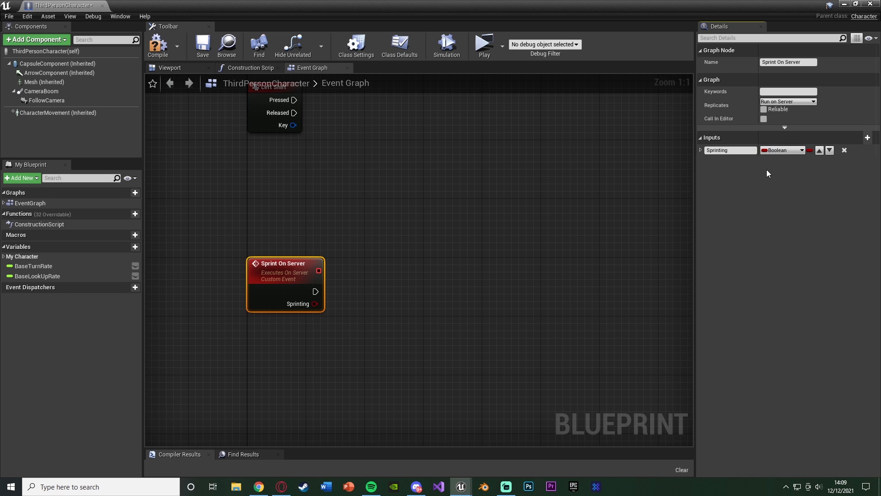
mouse_move(203, 45)
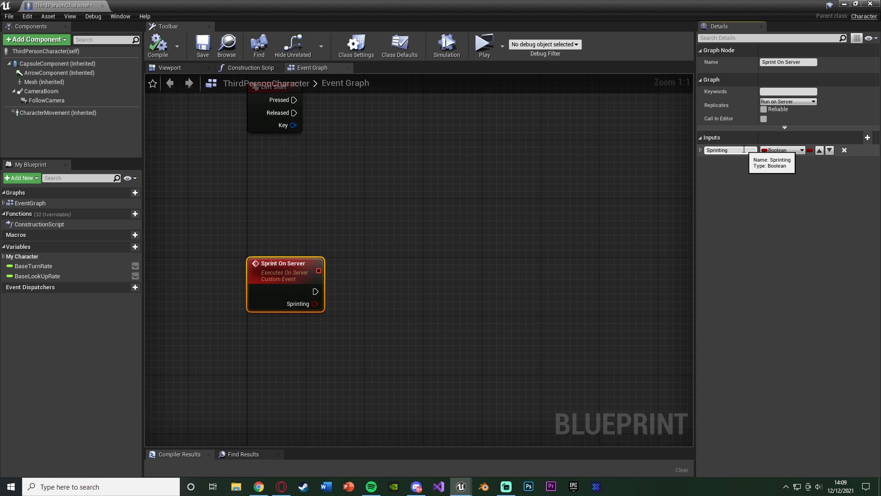
mouse_move(728, 160)
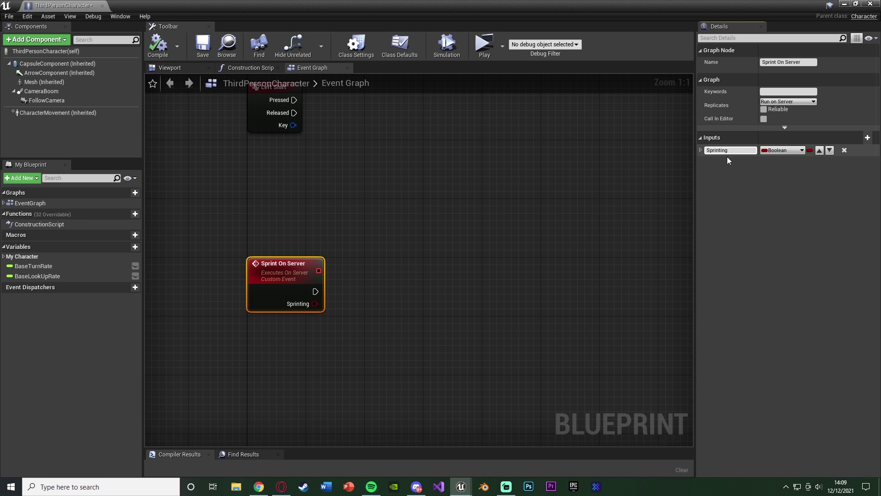
mouse_move(404, 348)
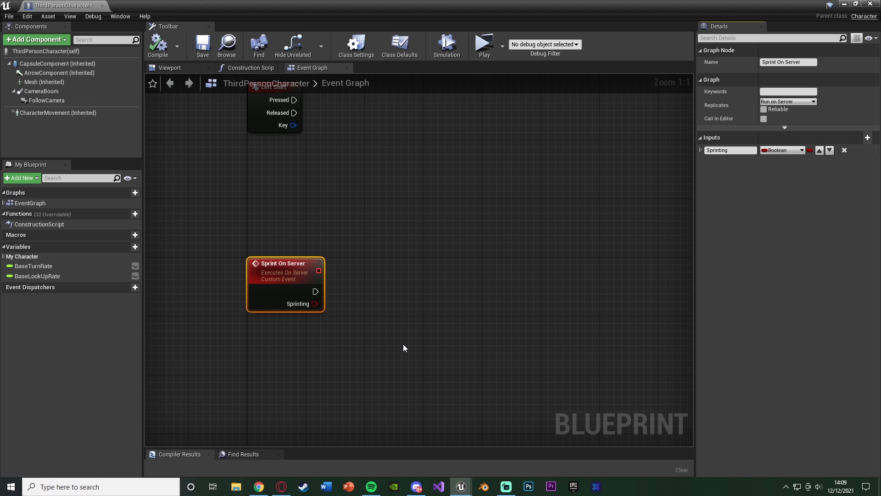
mouse_move(301, 309)
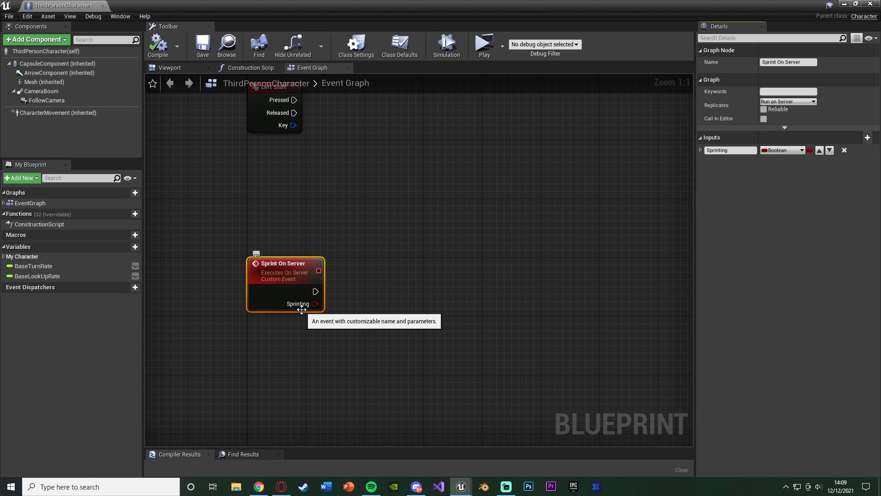
mouse_move(350, 335)
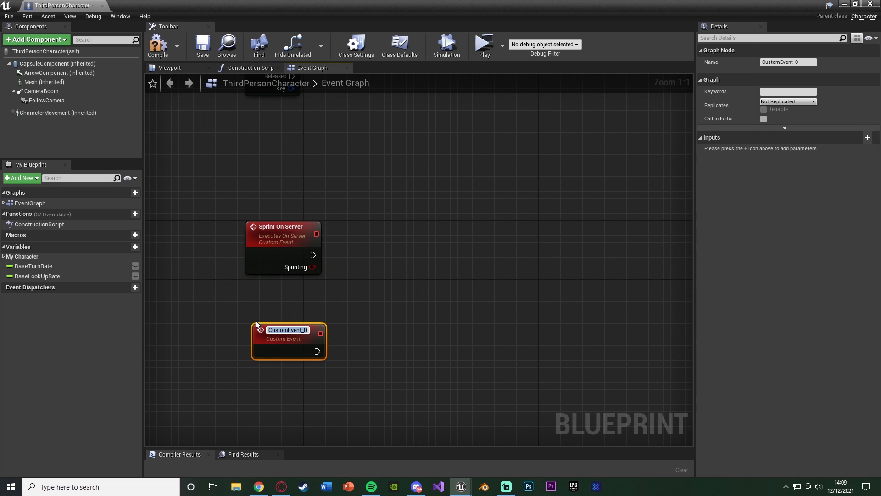
Name the event 'Sprint On Client', make it Multicast, and add an input parameter
type("Sprint On Client")
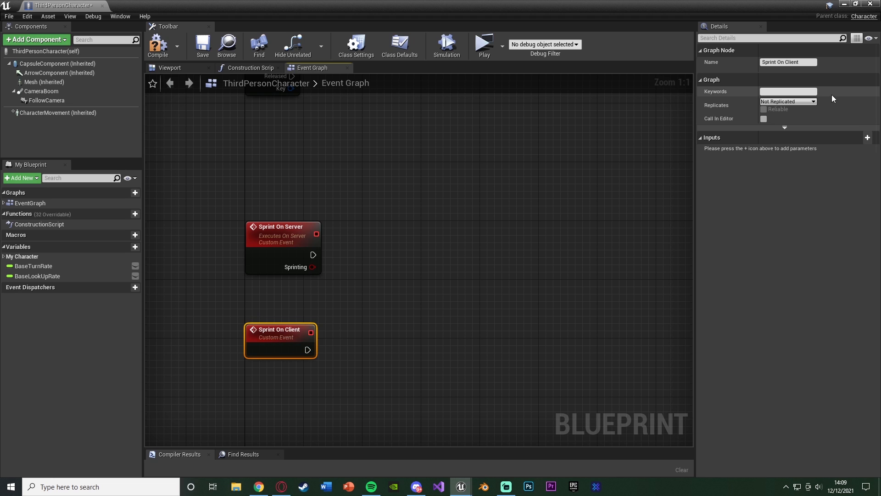
left_click(787, 101)
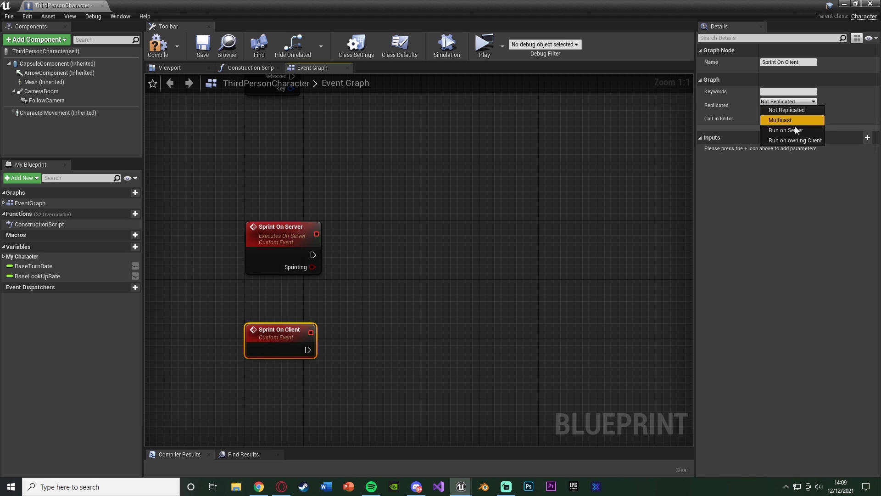
mouse_move(794, 130)
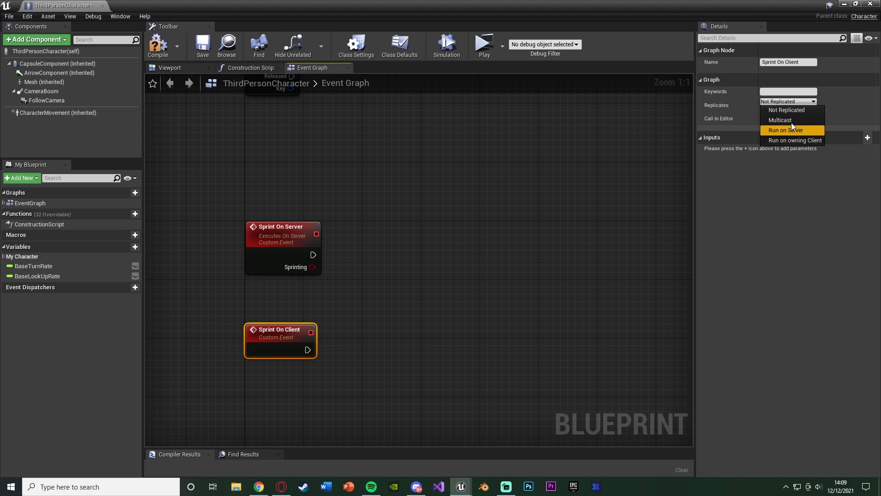
left_click(780, 120)
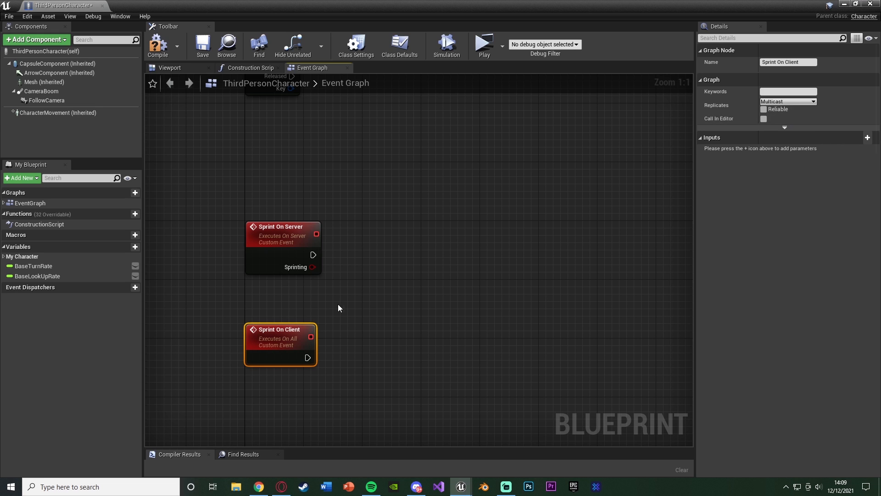
mouse_move(357, 346)
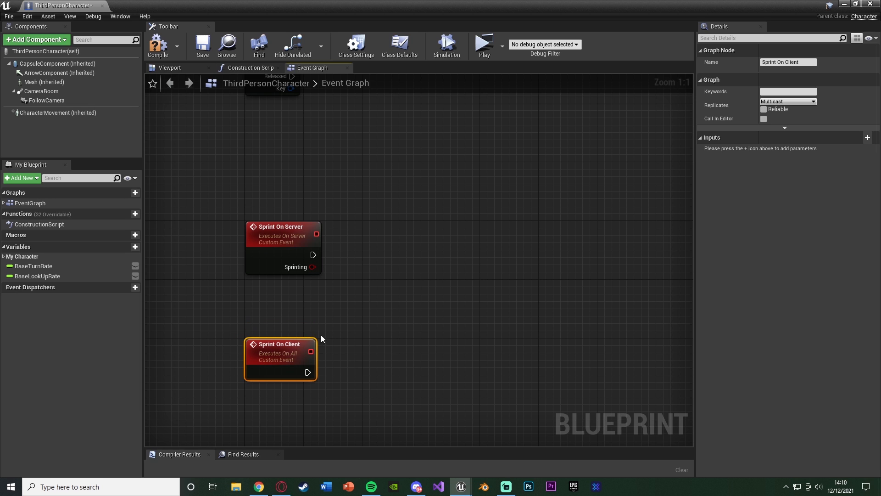
left_click(867, 137)
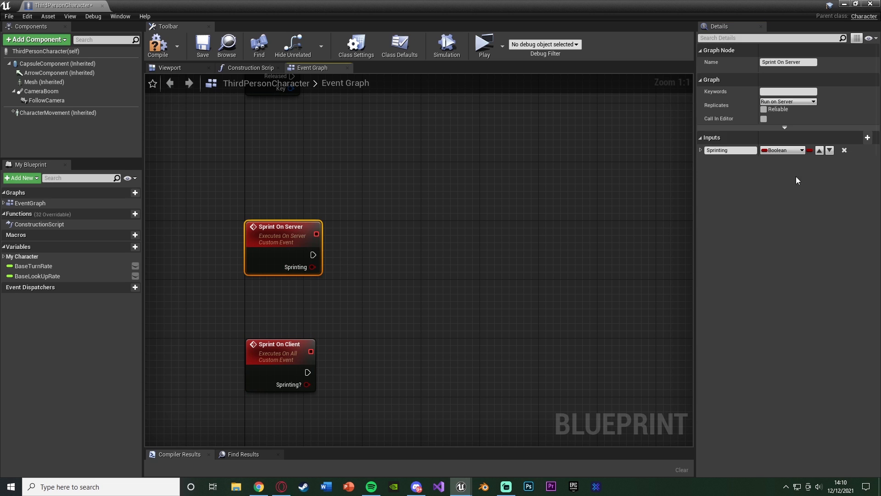
left_click(283, 190)
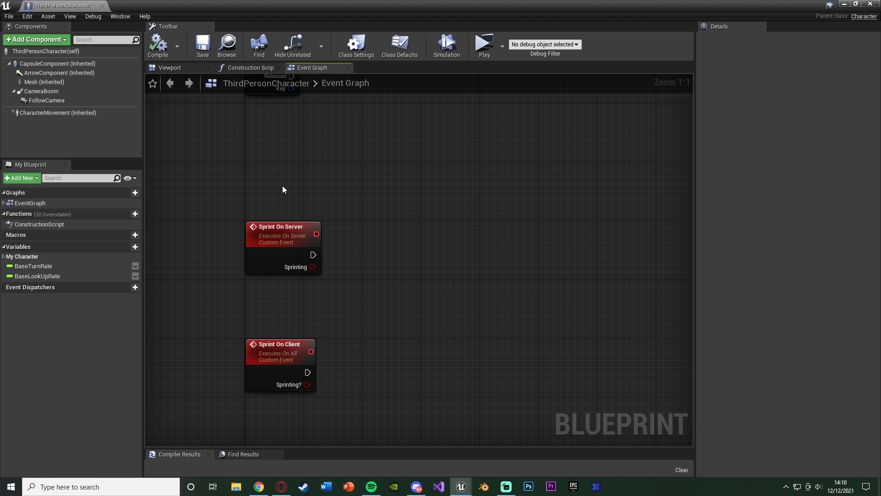
mouse_move(335, 255)
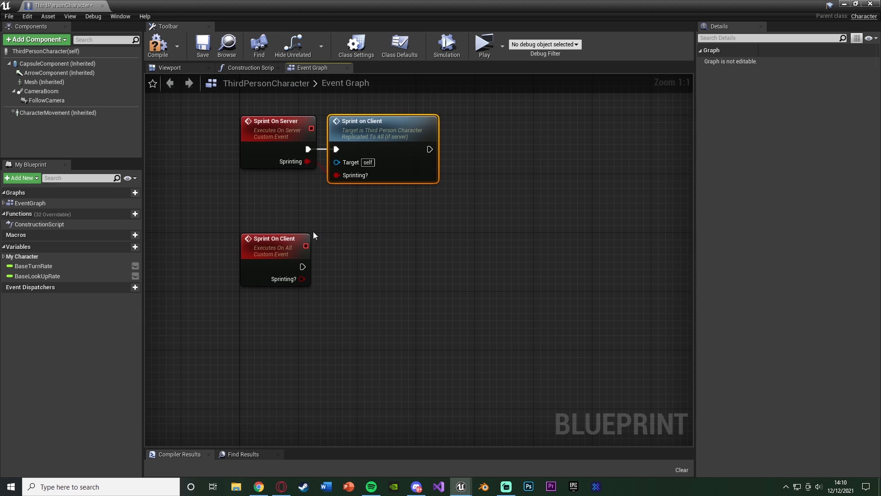
mouse_move(320, 343)
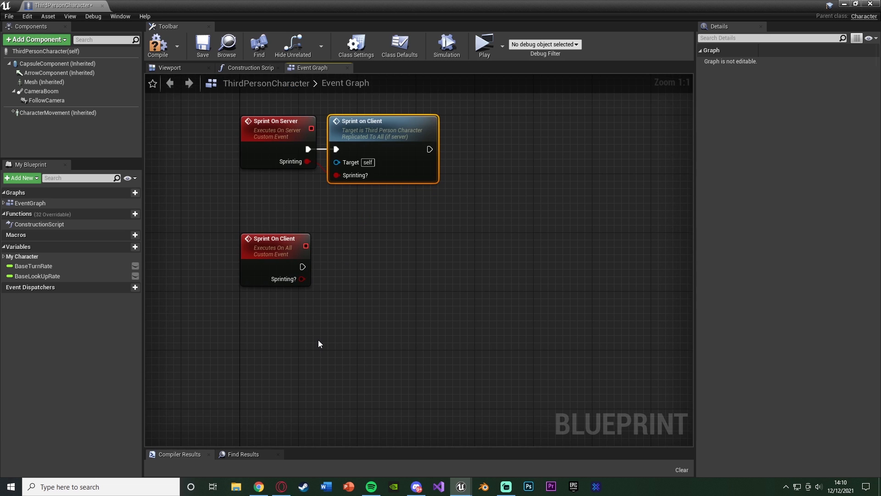
mouse_move(218, 209)
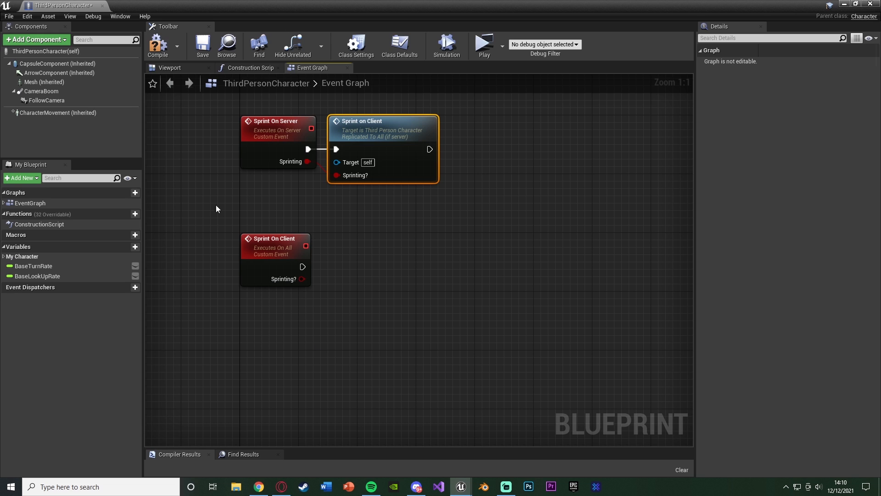
mouse_move(230, 286)
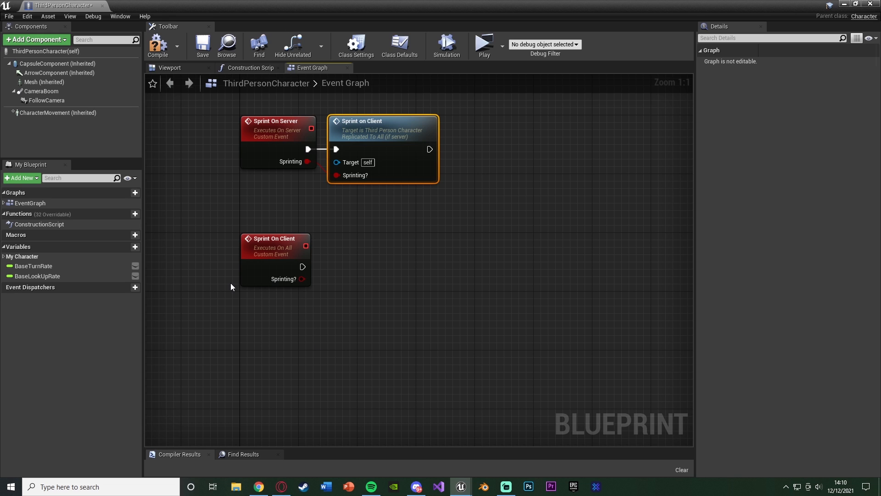
mouse_move(327, 285)
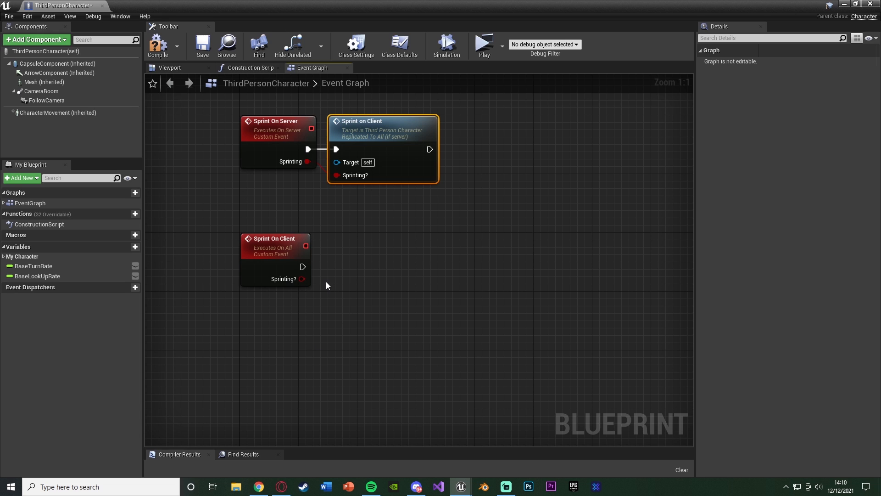
mouse_move(328, 261)
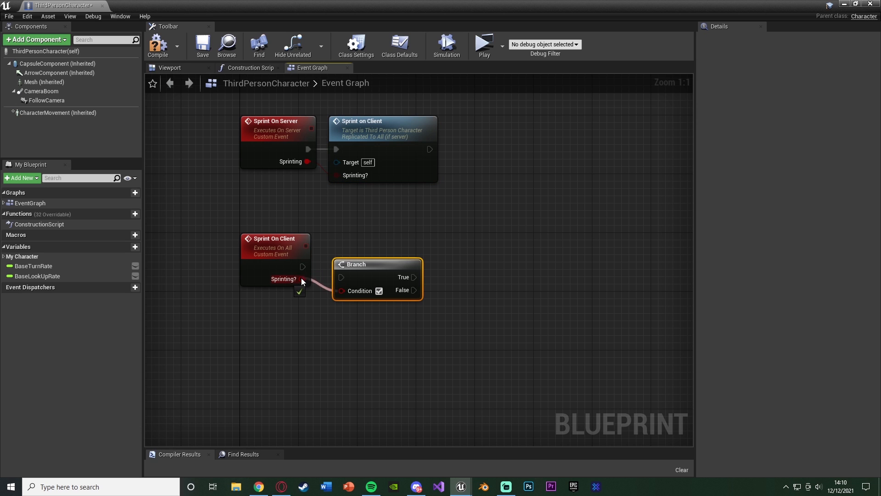
mouse_move(351, 262)
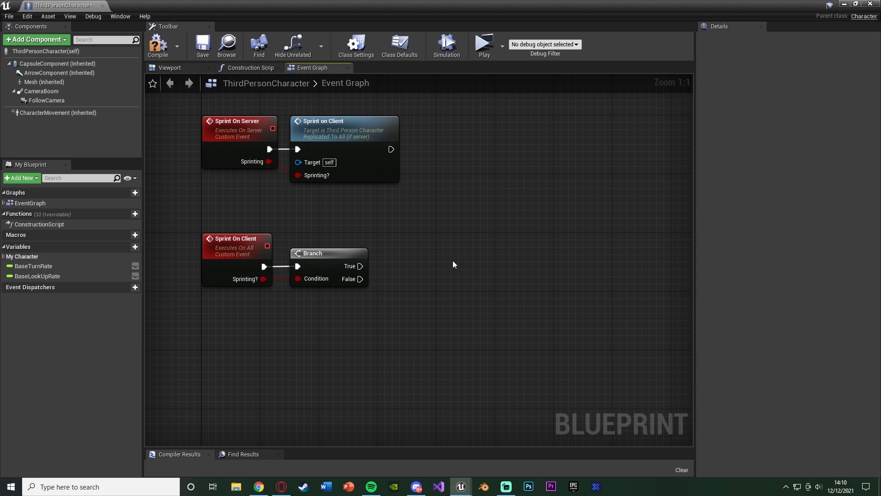
mouse_move(364, 281)
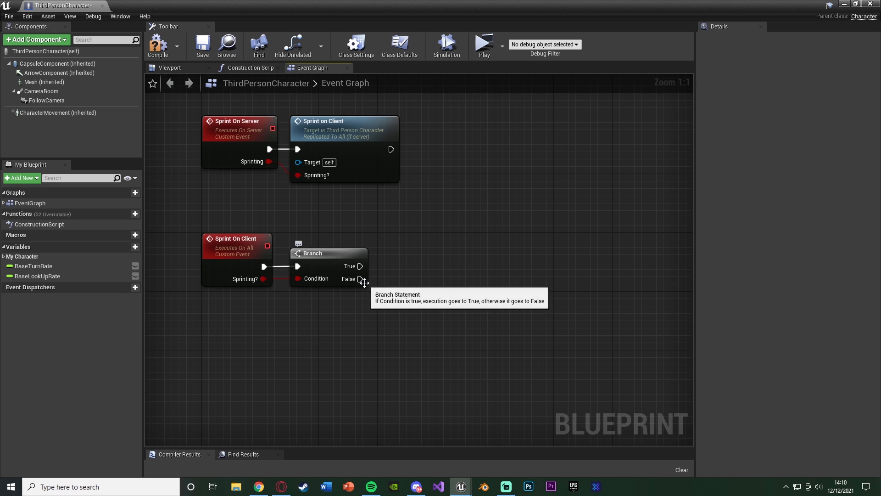
mouse_move(353, 279)
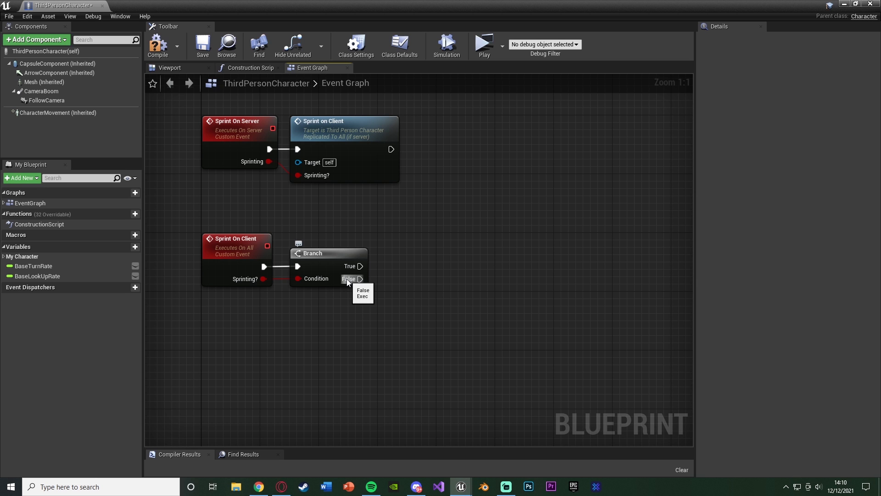
Add Set Max Walk Speed nodes on the Branch paths with speeds 600 and 150
left_click(327, 306)
type("set max walk")
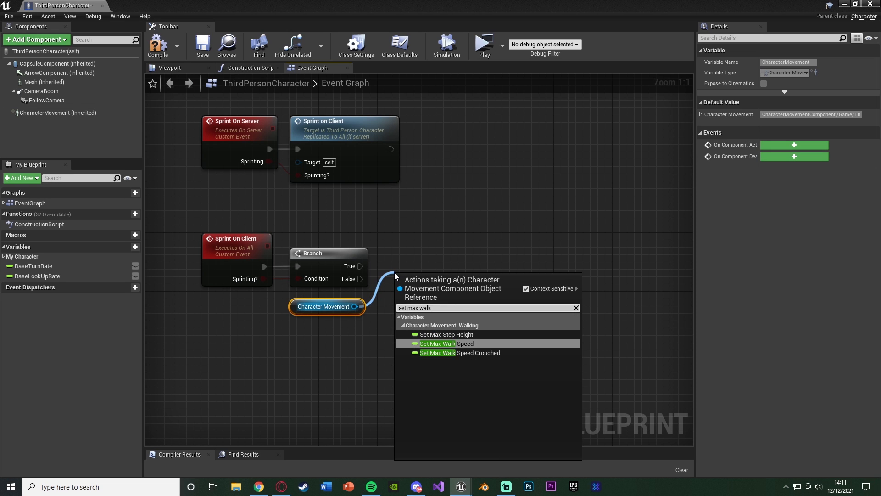
left_click(447, 343)
type("600")
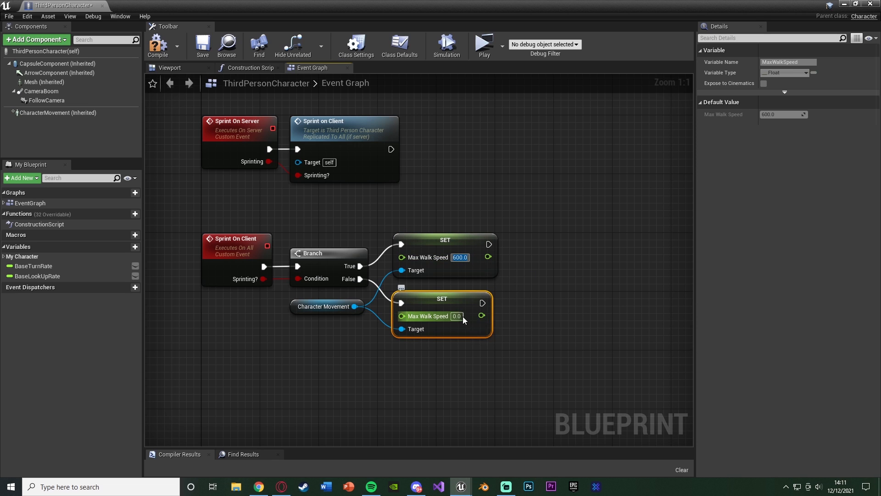
double_click(457, 316)
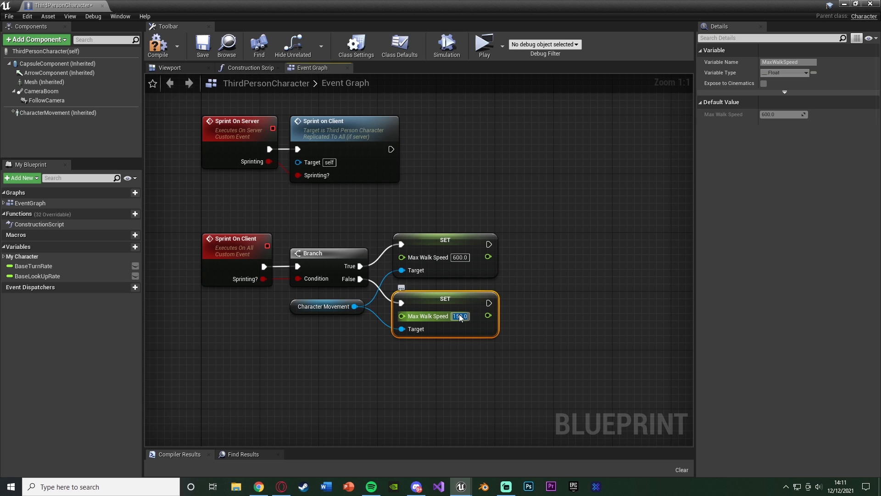
left_click(543, 302)
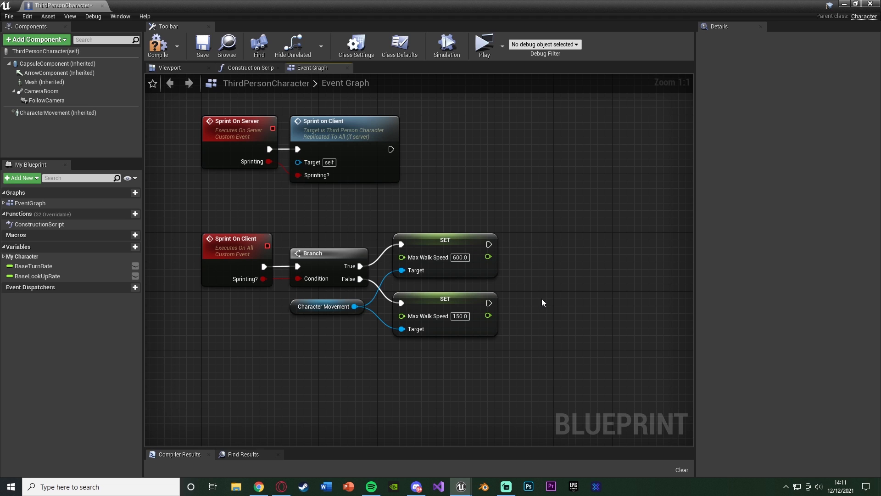
mouse_move(514, 335)
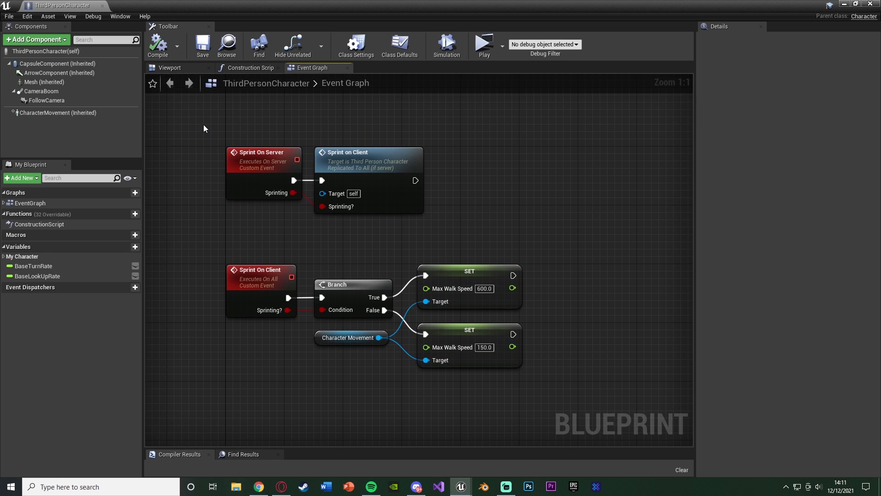
mouse_move(324, 128)
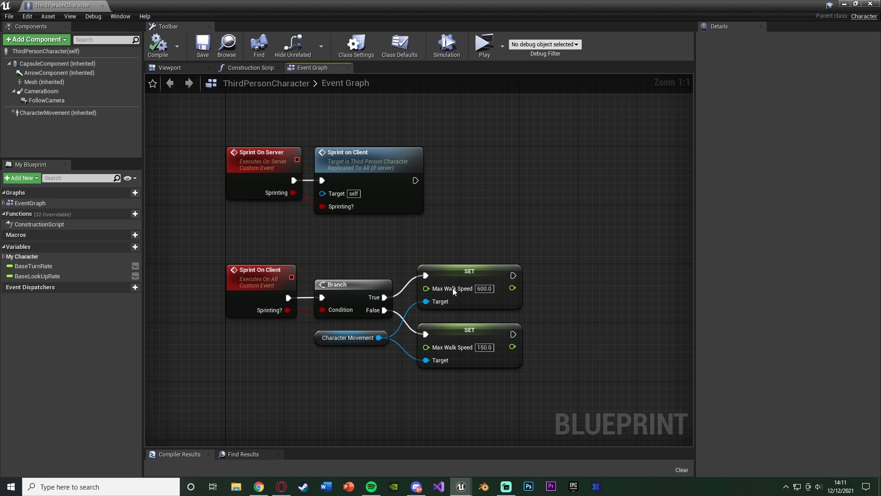
mouse_move(516, 299)
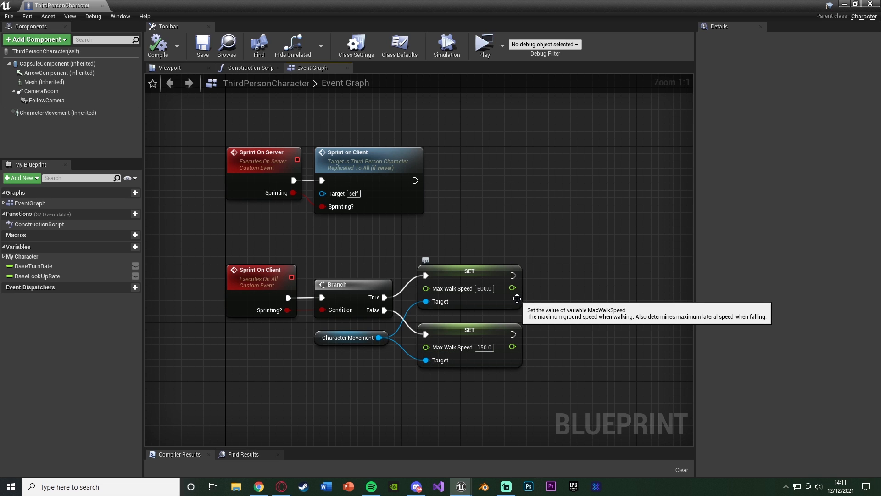
mouse_move(472, 298)
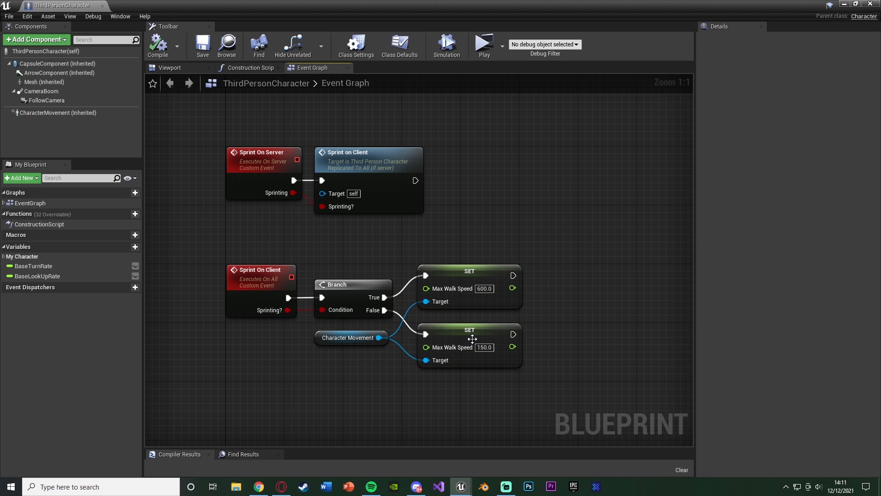
mouse_move(452, 347)
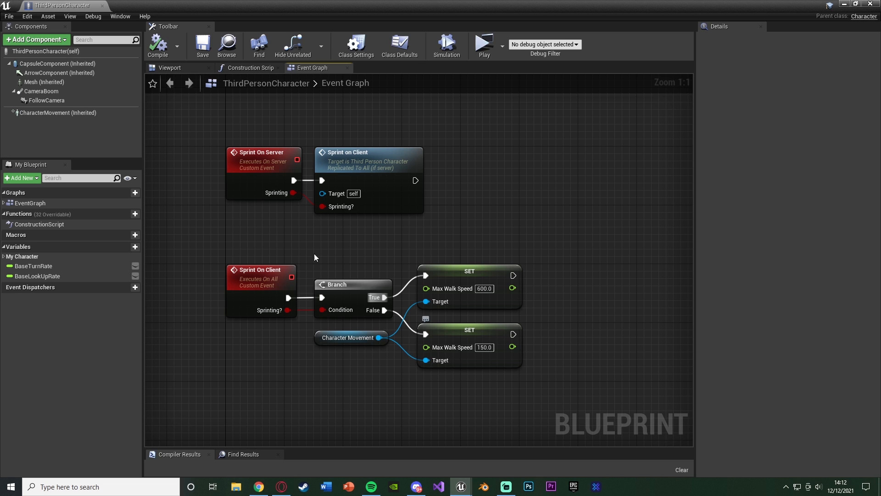
mouse_move(255, 293)
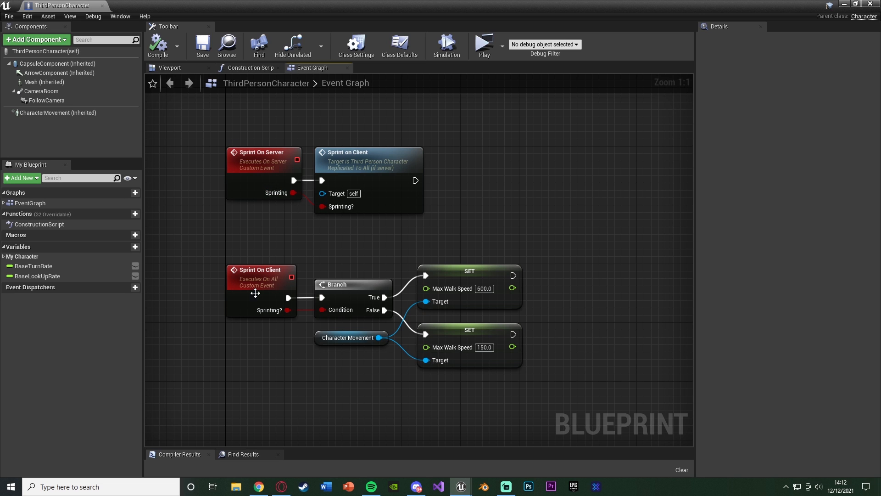
mouse_move(353, 152)
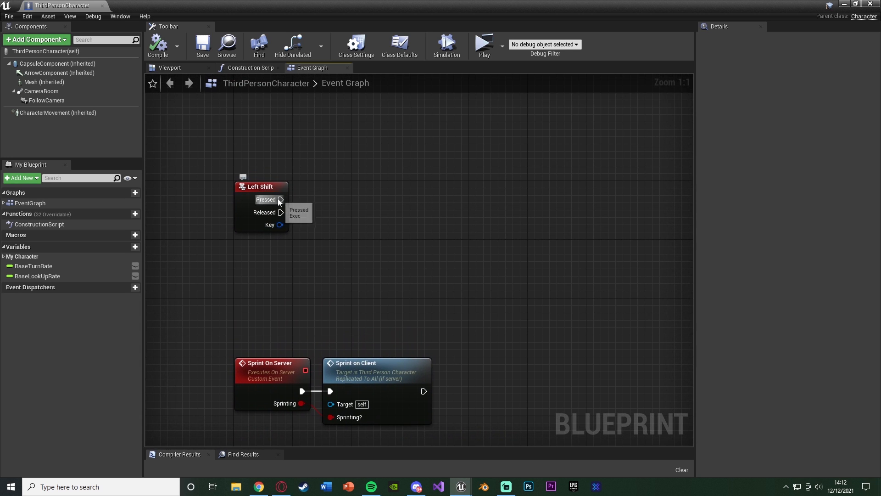
Connect Left Shift press and release to Sprint On Server calls, then launch a networked play test
left_click_drag(280, 199, 313, 168)
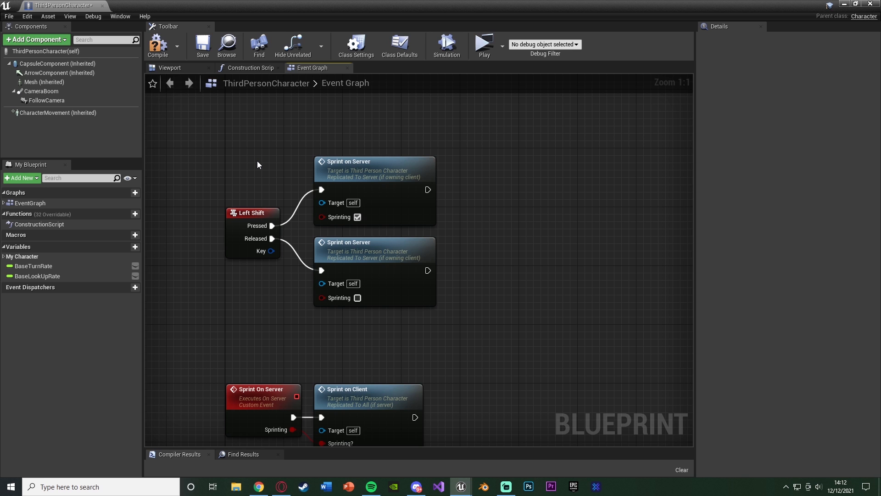
scroll("down", 3)
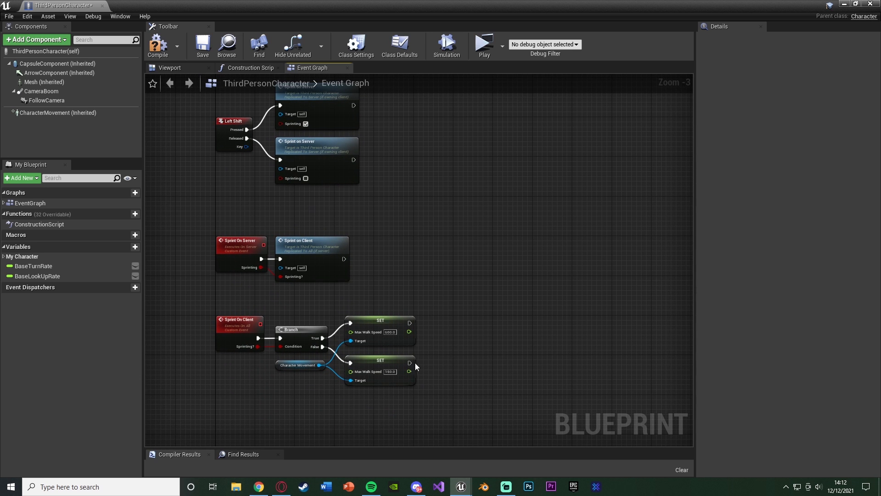
mouse_move(172, 46)
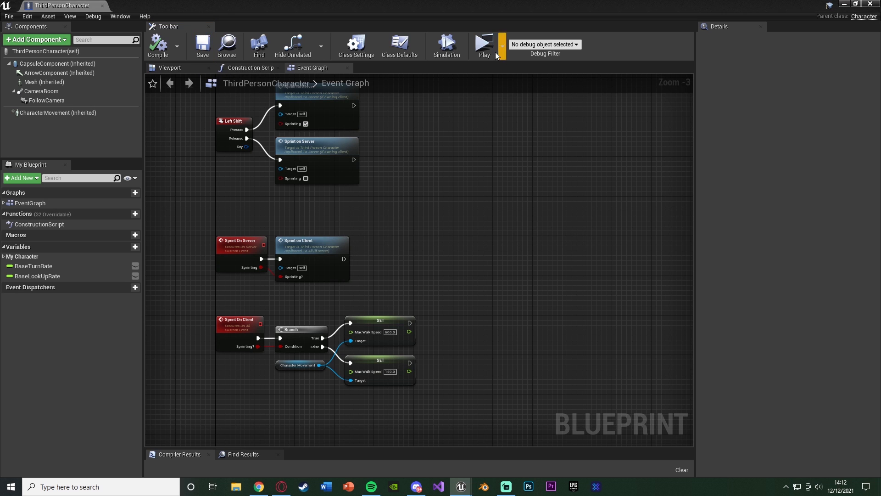
left_click(483, 46)
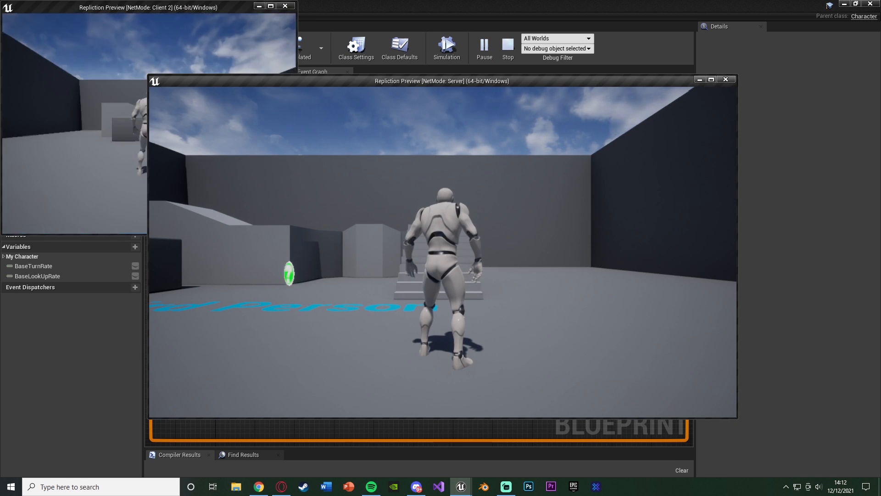